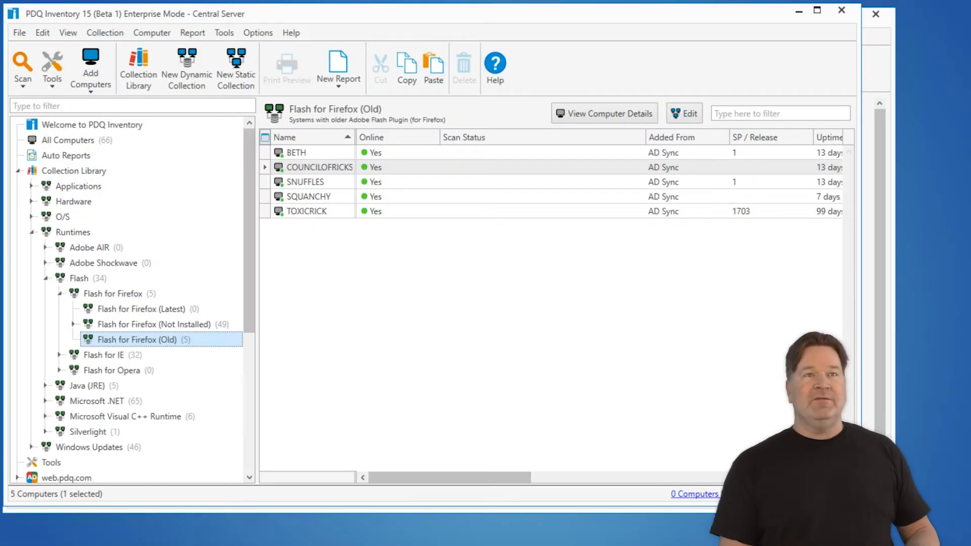
{"action": "mouse_move", "coordinate": [55, 181]}
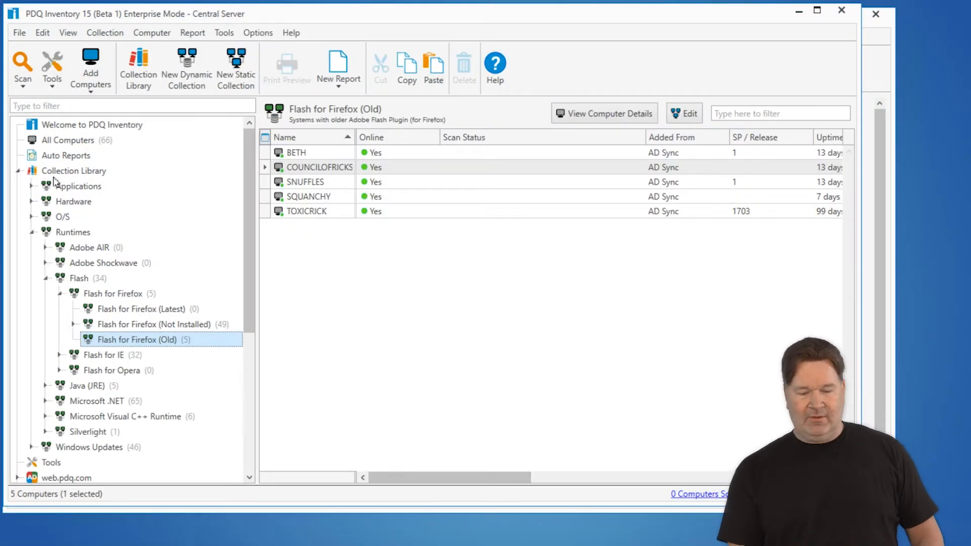
{"action": "mouse_move", "coordinate": [114, 294]}
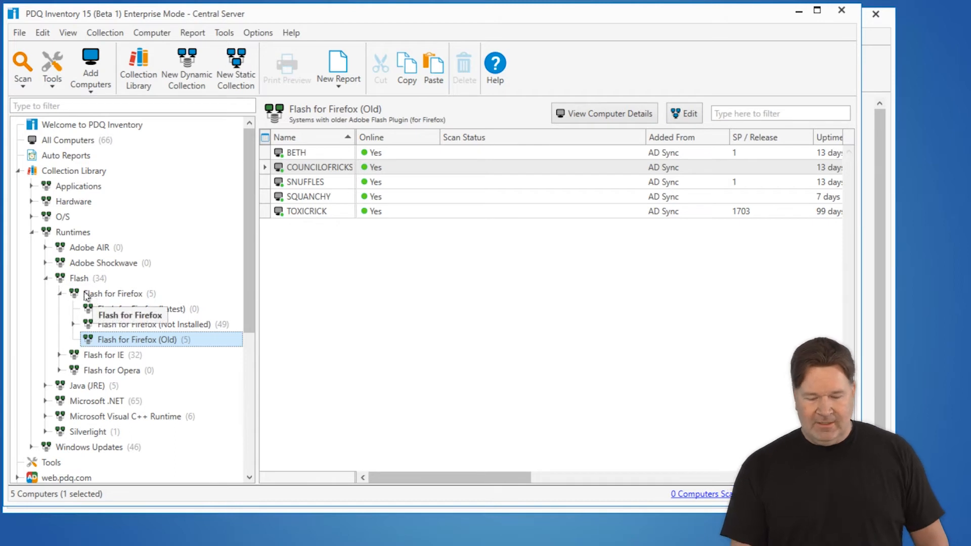
{"action": "mouse_move", "coordinate": [72, 262]}
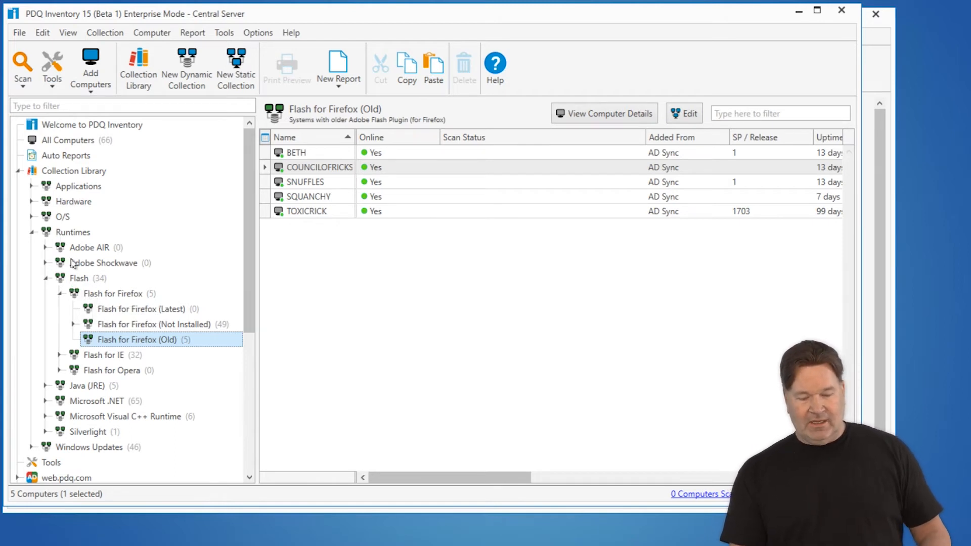
{"action": "mouse_move", "coordinate": [163, 339]}
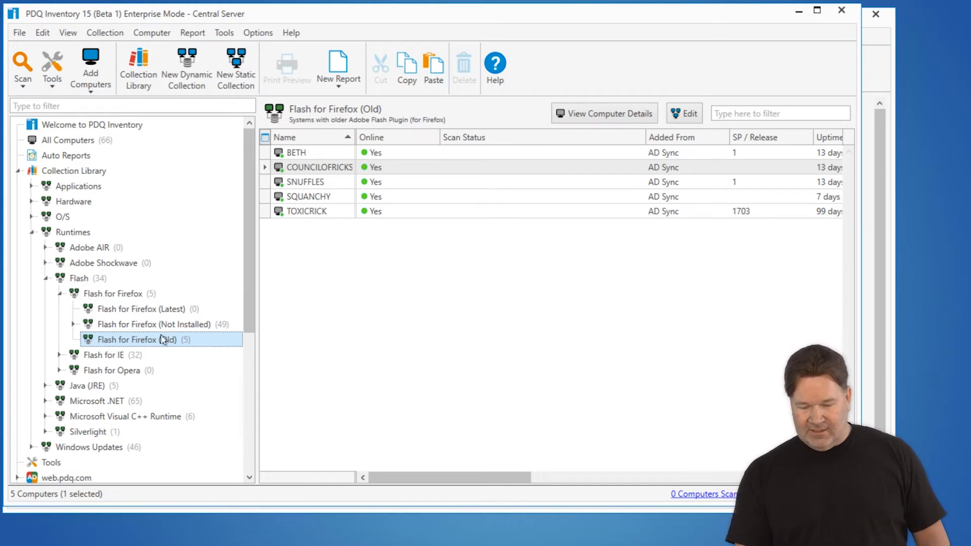
Step: After checking the Flash for Firefox collections, download the Adobe Flash for Firefox package from the Package Library
{"action": "left_click", "coordinate": [153, 324]}
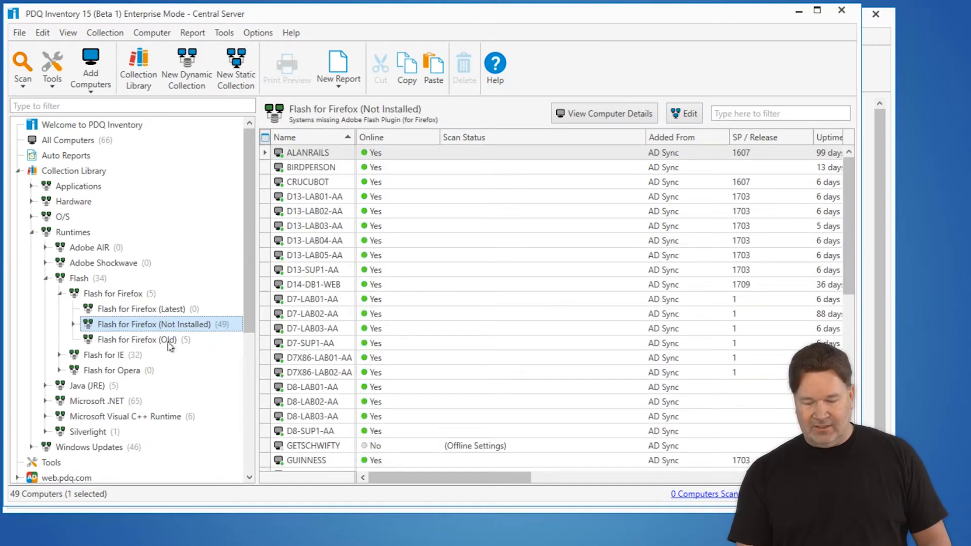
{"action": "left_click", "coordinate": [136, 339]}
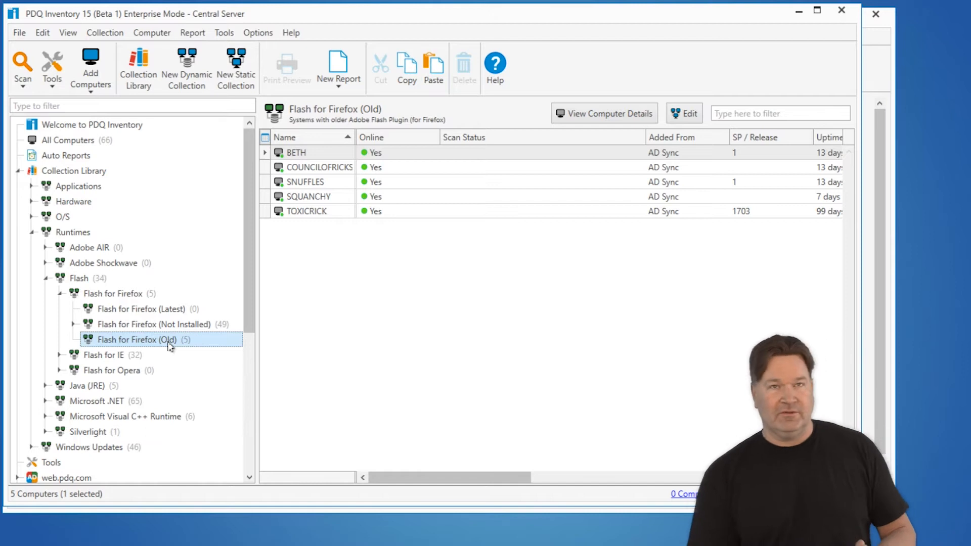
{"action": "mouse_move", "coordinate": [882, 65]}
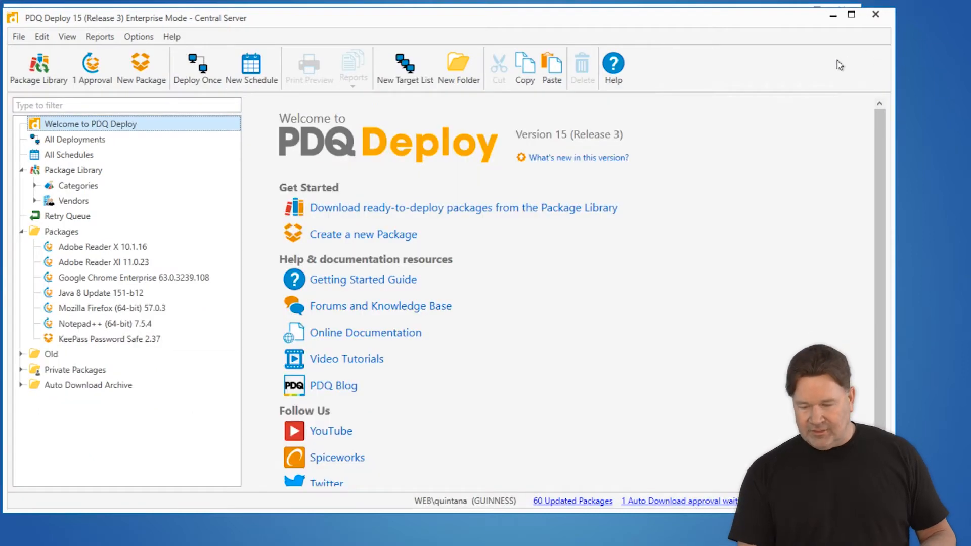
{"action": "mouse_move", "coordinate": [73, 170]}
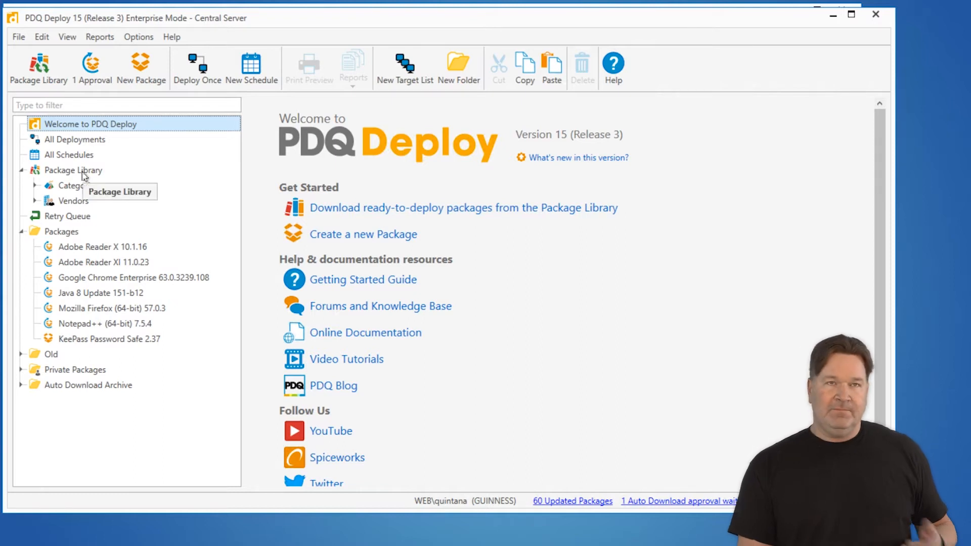
{"action": "left_click", "coordinate": [73, 170]}
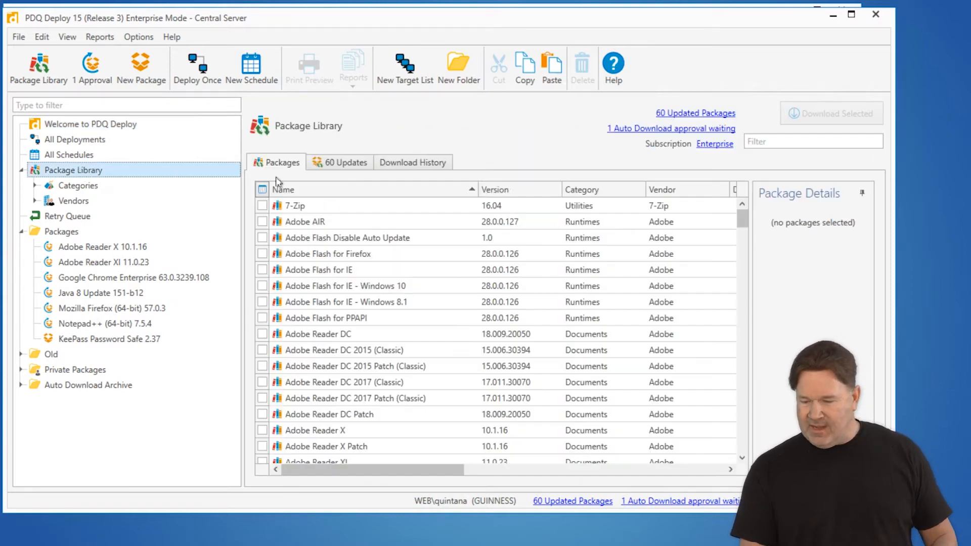
{"action": "mouse_move", "coordinate": [259, 257]}
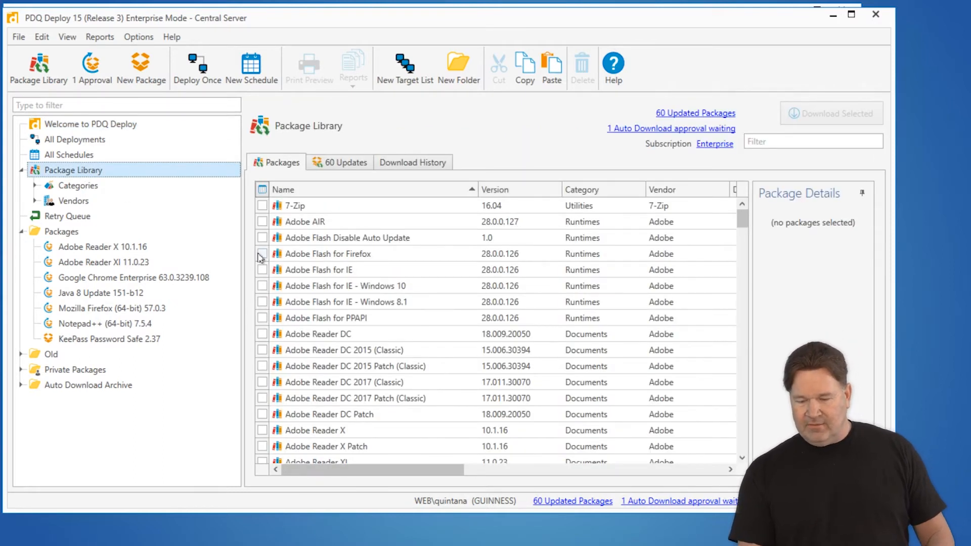
{"action": "left_click", "coordinate": [262, 253]}
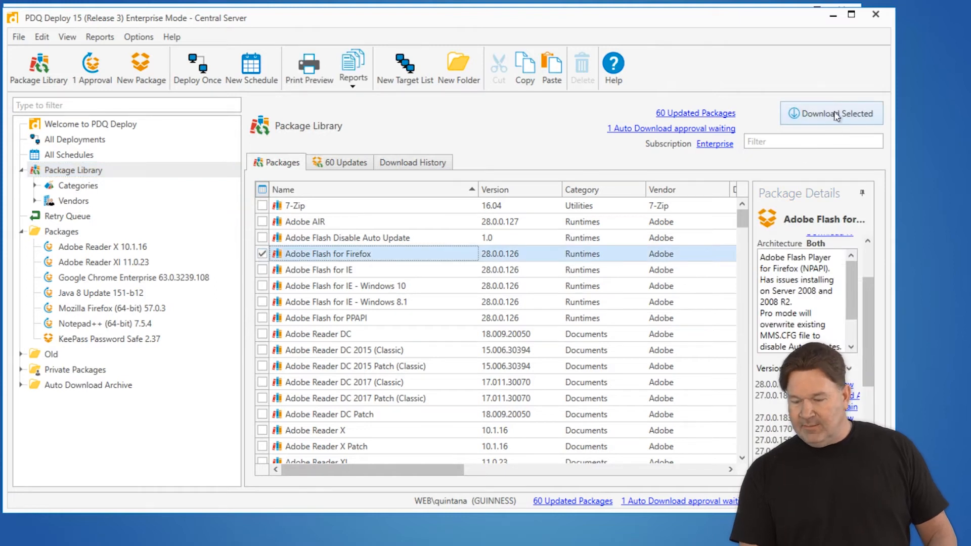
{"action": "left_click", "coordinate": [831, 113]}
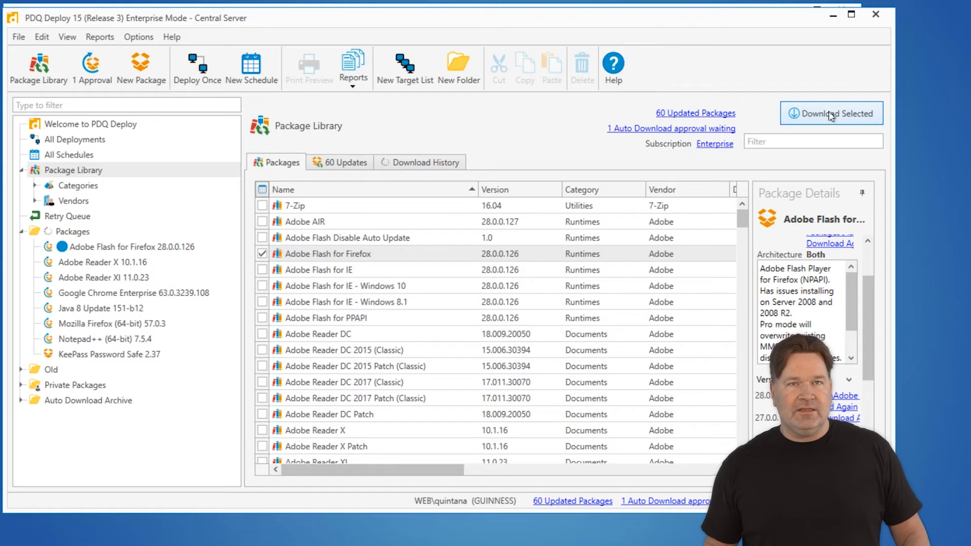
{"action": "left_click", "coordinate": [831, 113]}
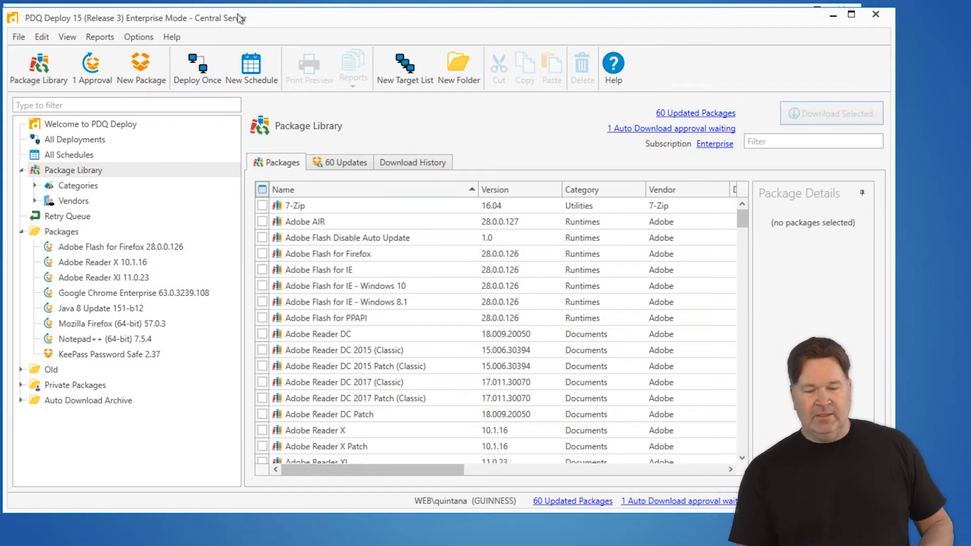
{"action": "left_click", "coordinate": [138, 37]}
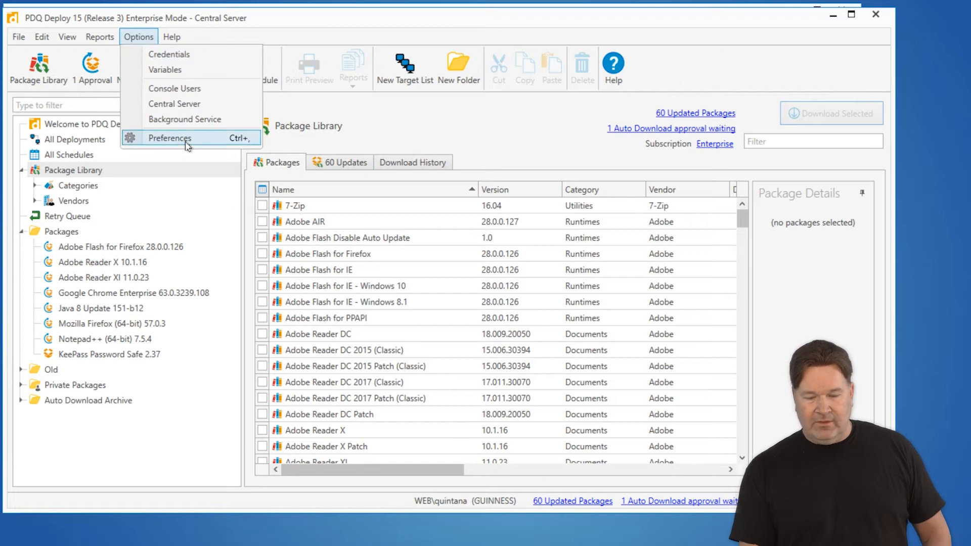
{"action": "left_click", "coordinate": [170, 138]}
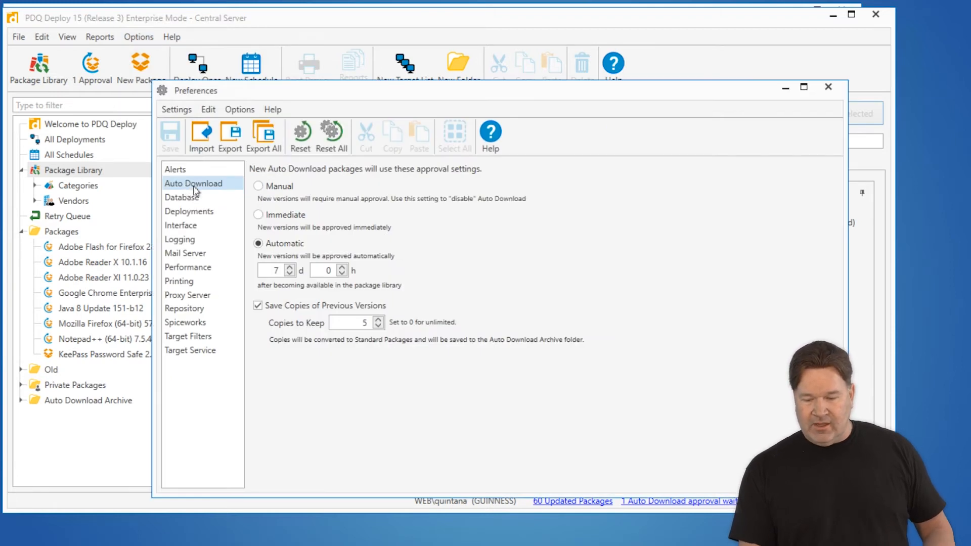
{"action": "mouse_move", "coordinate": [359, 276]}
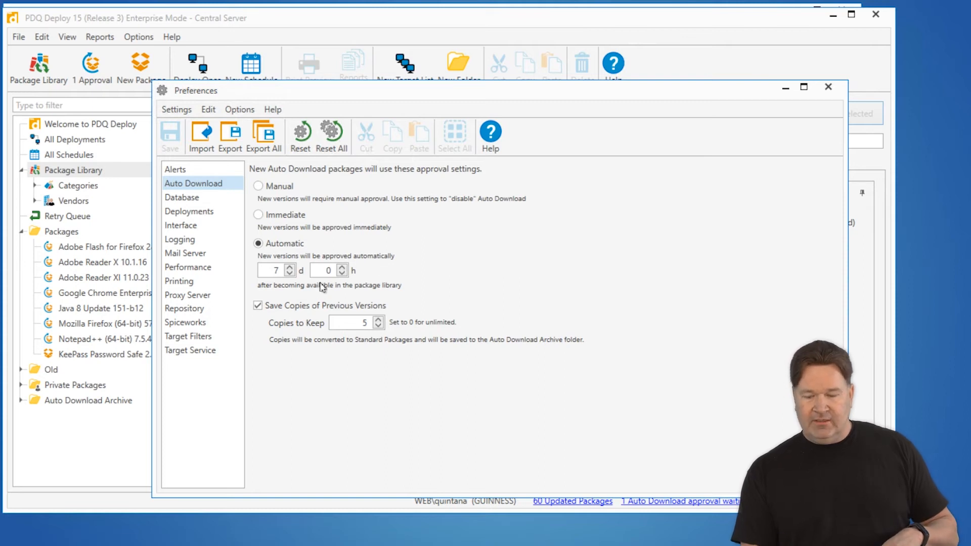
{"action": "mouse_move", "coordinate": [296, 285]}
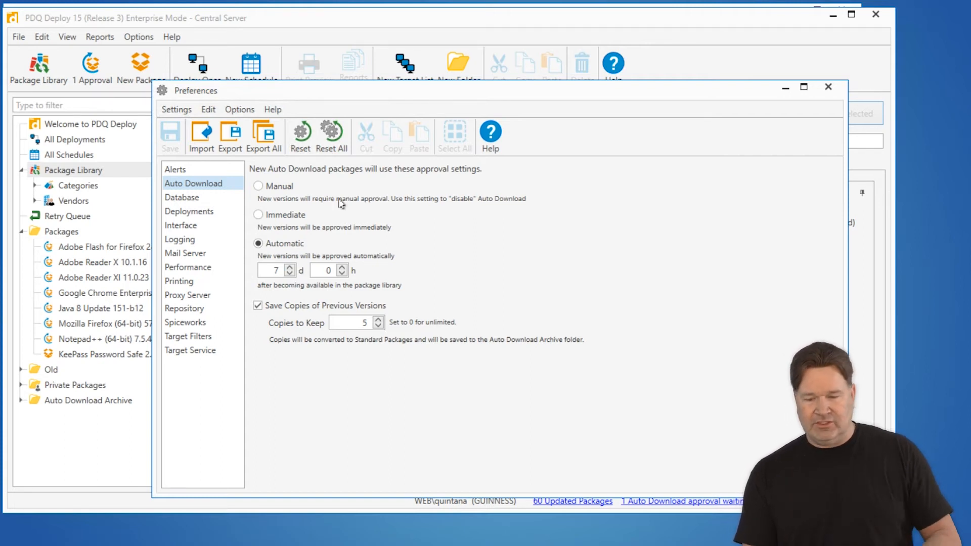
{"action": "left_click", "coordinate": [828, 86]}
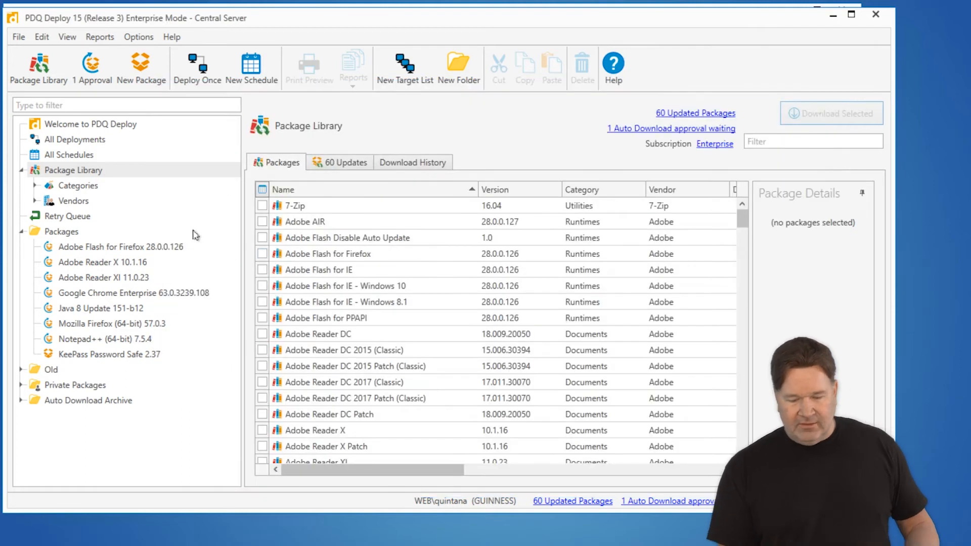
Step: Start a new schedule for the Adobe Flash for Firefox 28.0.0.126 package from the Deploy dropdown
{"action": "left_click", "coordinate": [121, 247]}
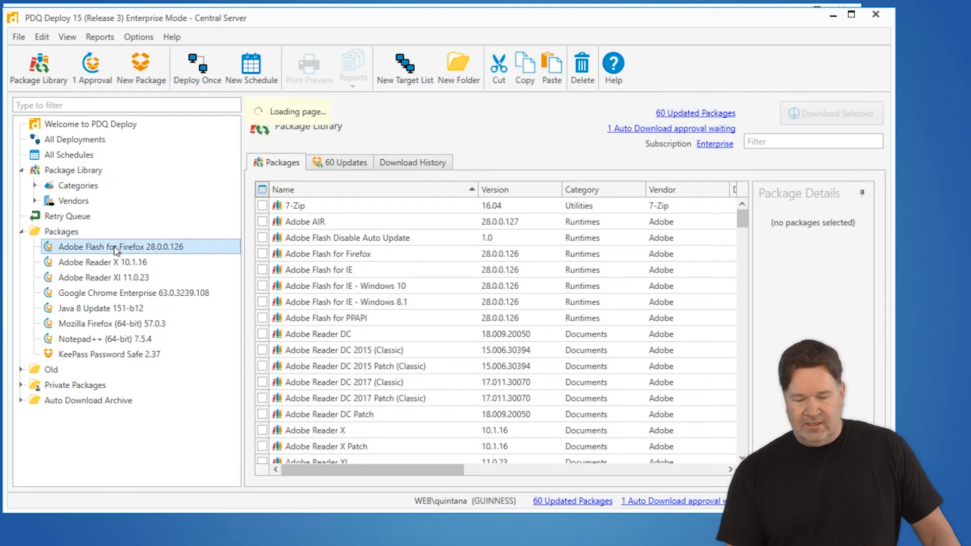
{"action": "left_click", "coordinate": [777, 115]}
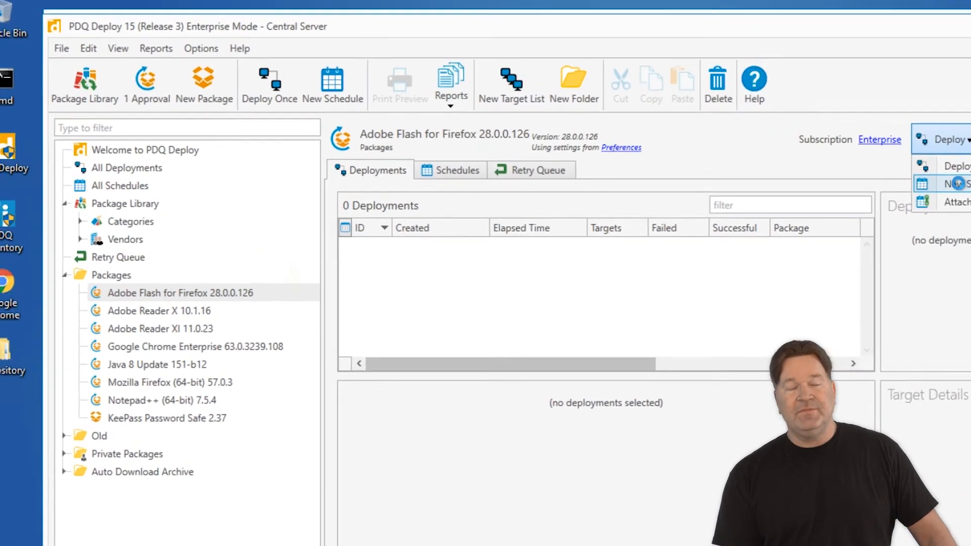
{"action": "left_click", "coordinate": [957, 183]}
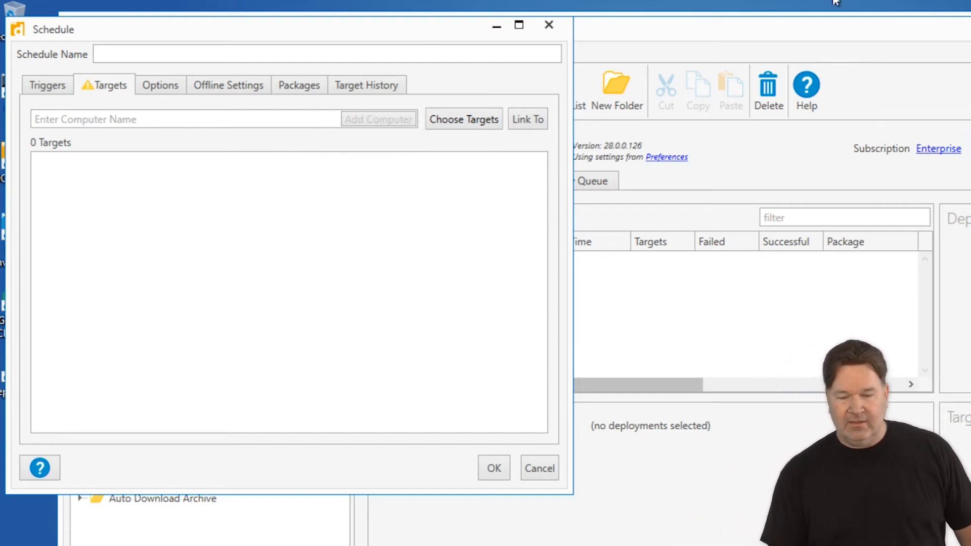
Step: Enter 'Flash For Firefox' as the new schedule's name
{"action": "left_click", "coordinate": [327, 54]}
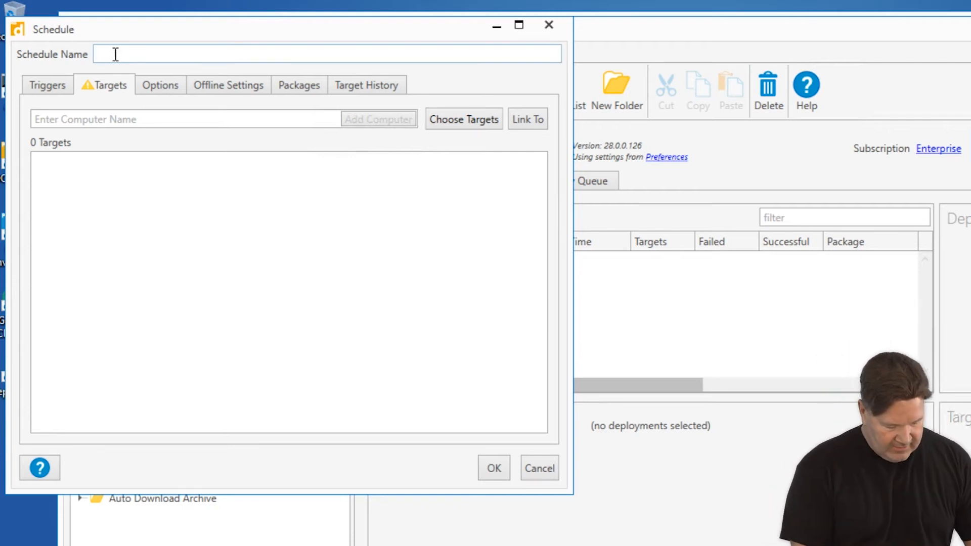
{"action": "type", "text": "Flash"}
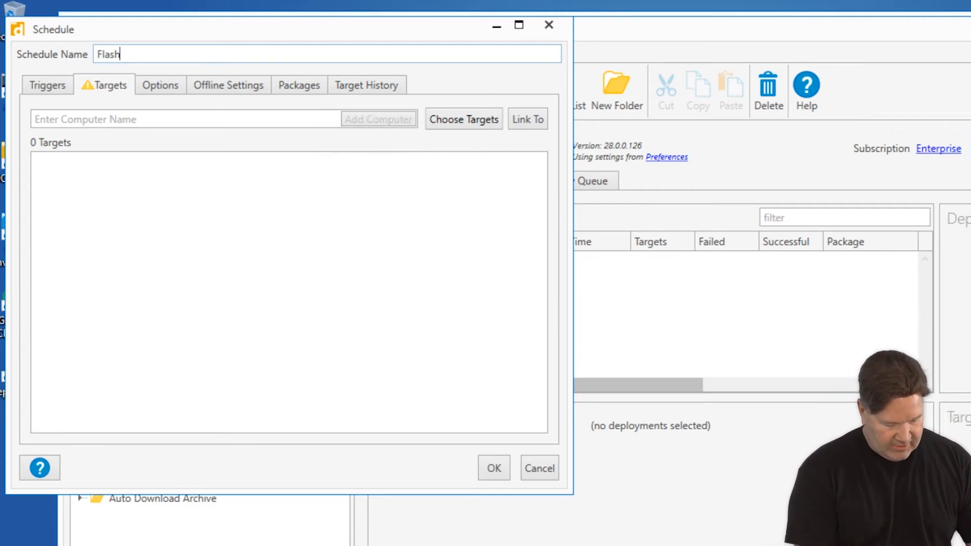
{"action": "type", "text": "For F"}
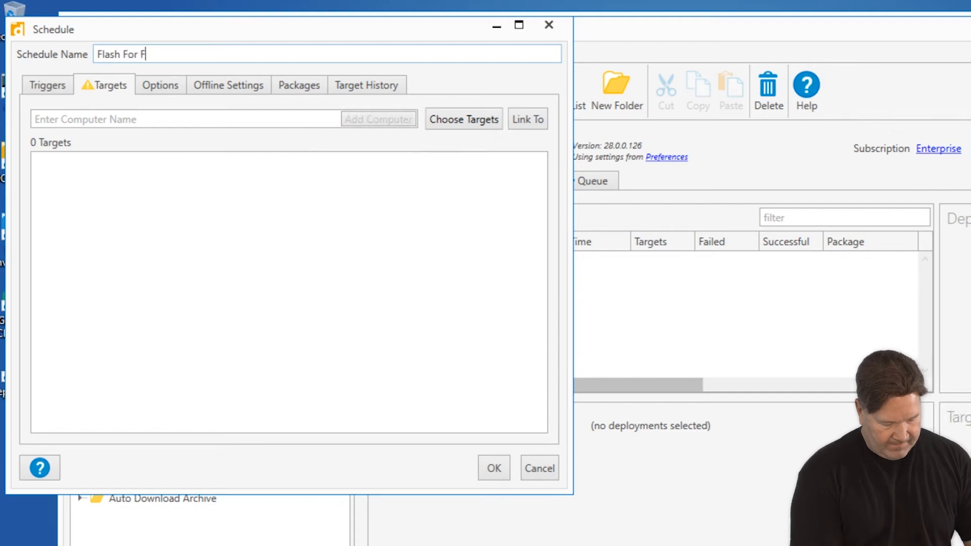
{"action": "type", "text": "irefox"}
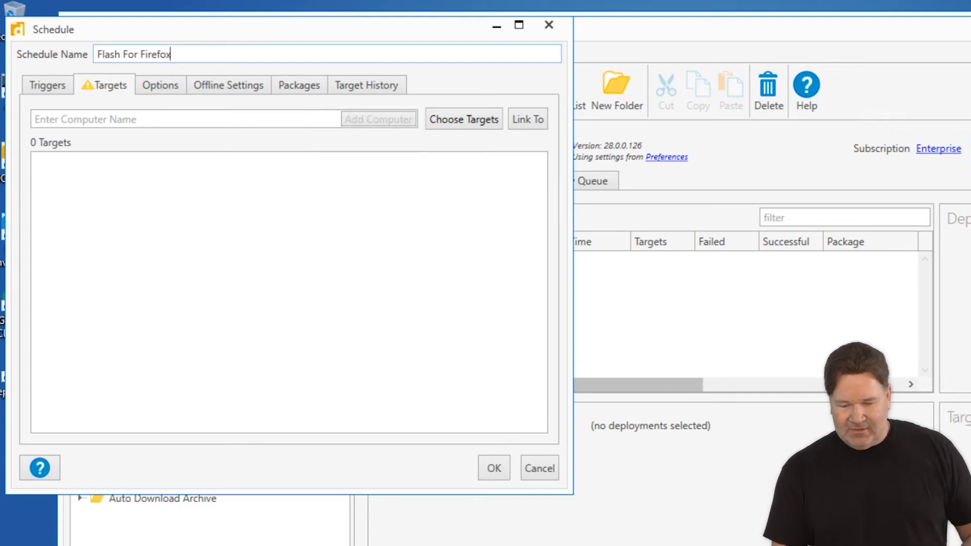
Step: Add a weekly trigger running only on Sunday, plus a heartbeat trigger
{"action": "left_click", "coordinate": [47, 85]}
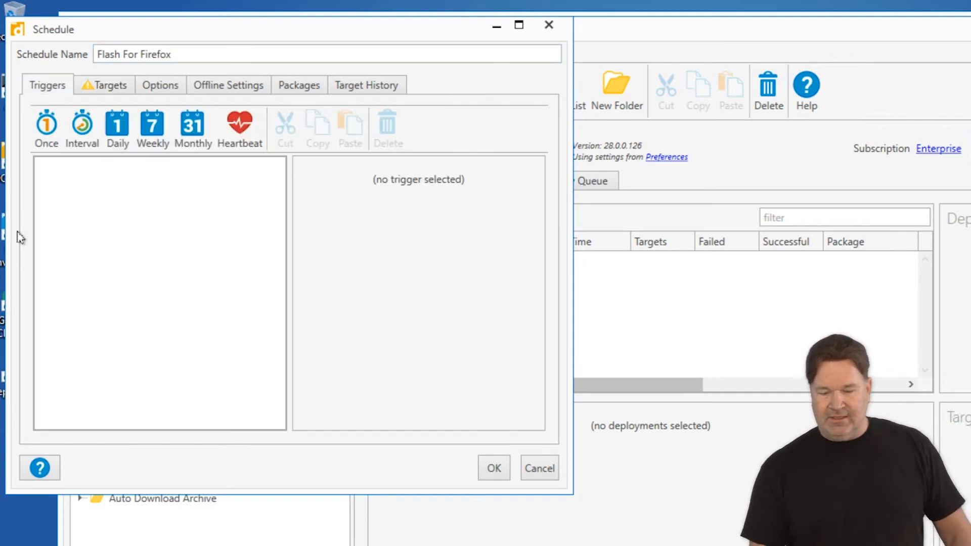
{"action": "left_click", "coordinate": [152, 124]}
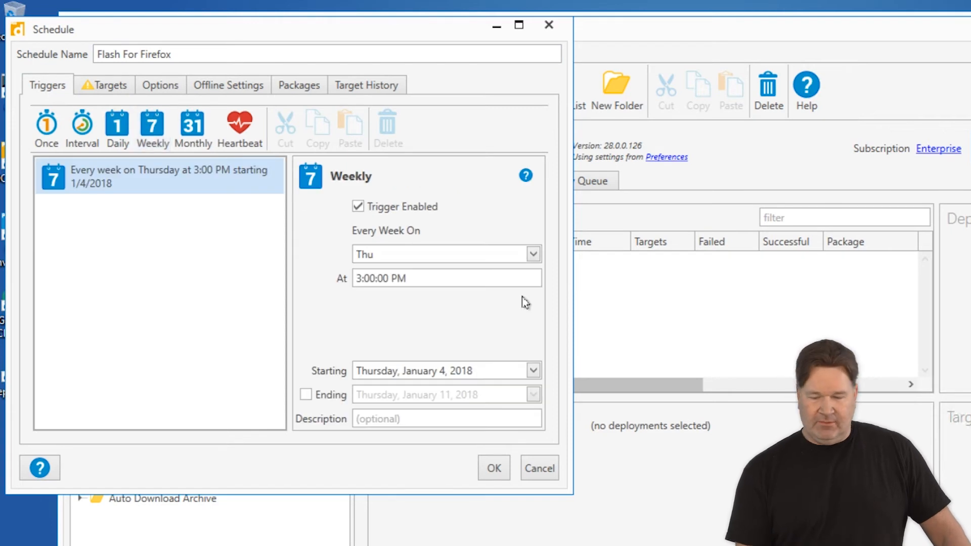
{"action": "left_click", "coordinate": [531, 254]}
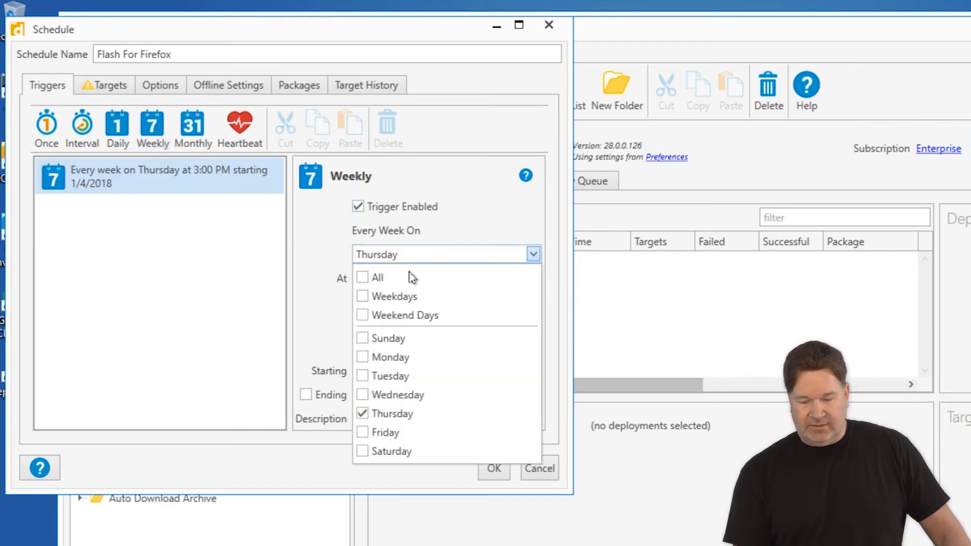
{"action": "left_click", "coordinate": [363, 414]}
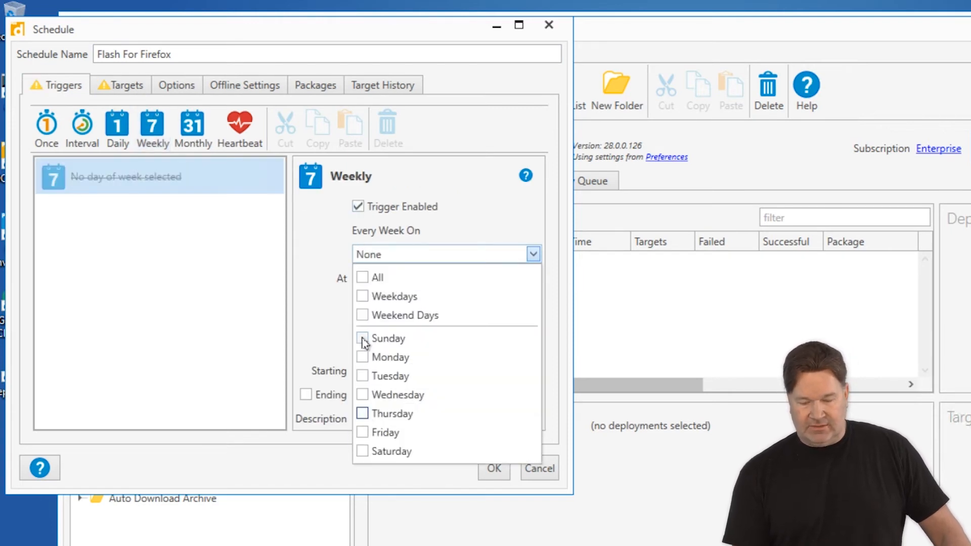
{"action": "left_click", "coordinate": [389, 339]}
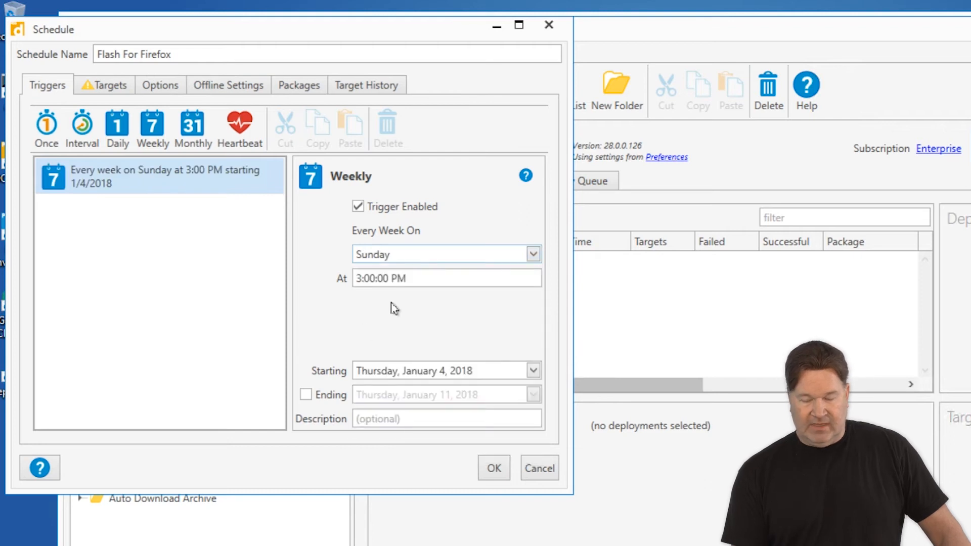
{"action": "mouse_move", "coordinate": [240, 124]}
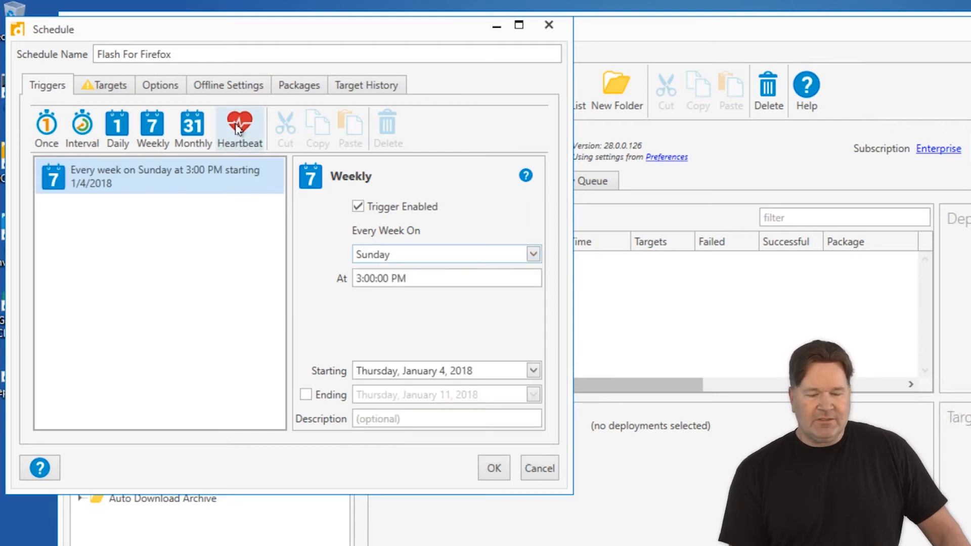
{"action": "left_click", "coordinate": [239, 124]}
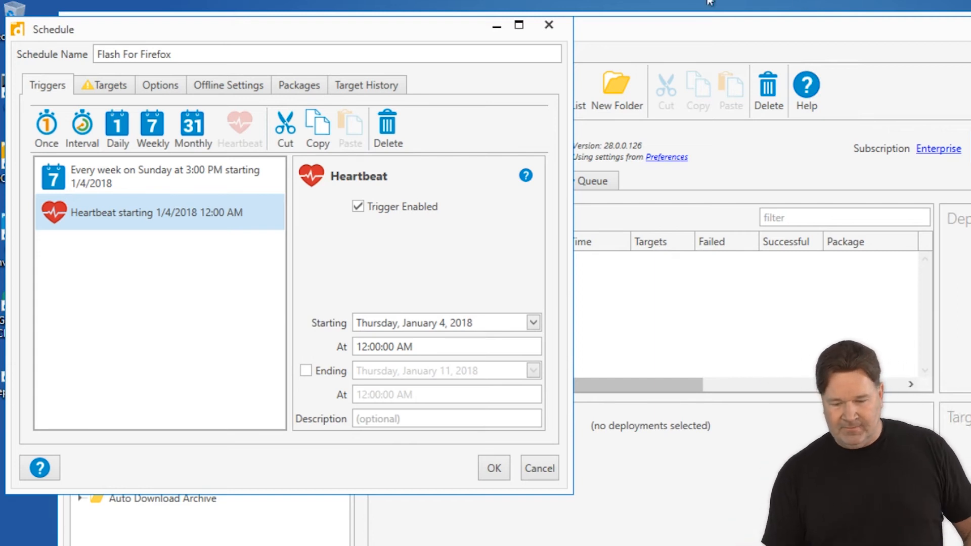
{"action": "left_click", "coordinate": [112, 85]}
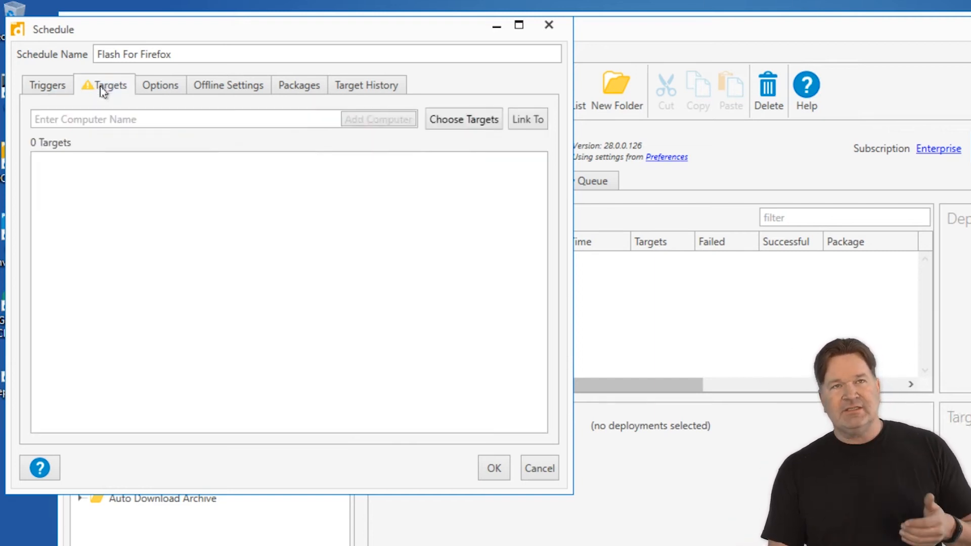
{"action": "mouse_move", "coordinate": [501, 208]}
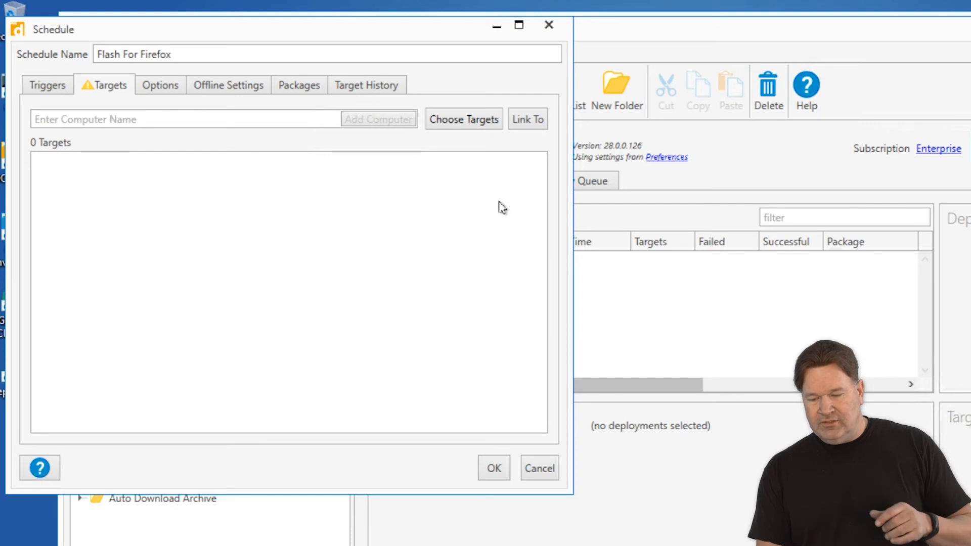
{"action": "mouse_move", "coordinate": [463, 119]}
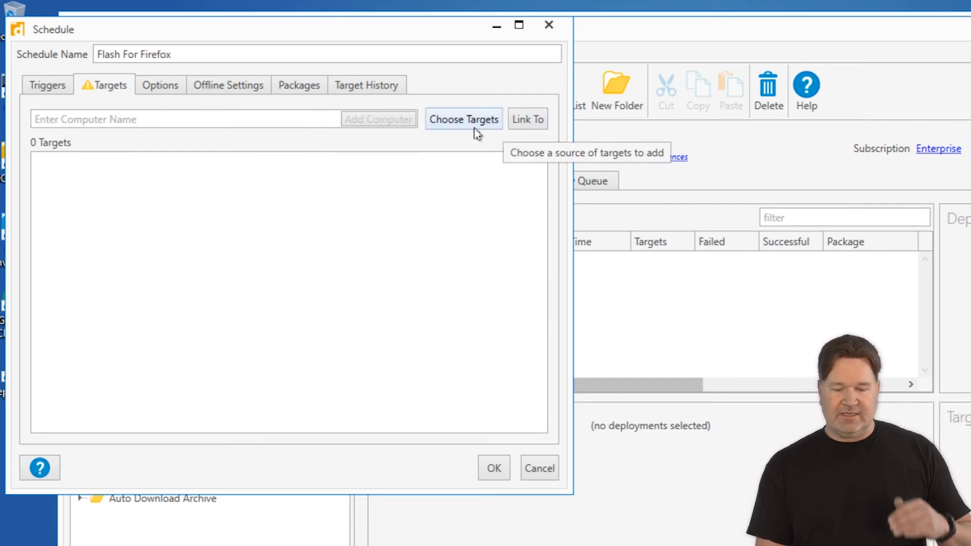
{"action": "mouse_move", "coordinate": [485, 149]}
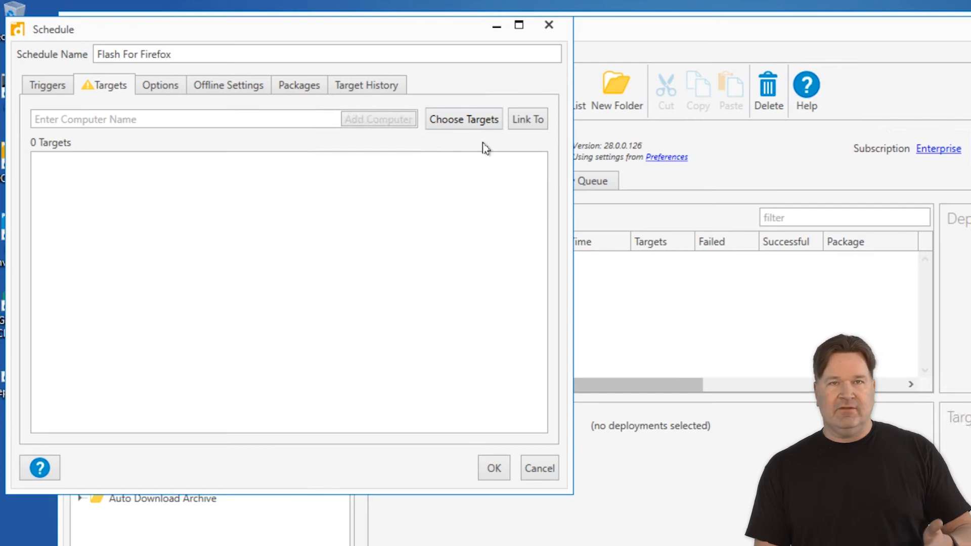
Step: Link the schedule's targets to the PDQ Inventory collection 'Flash for Firefox (Old)'
{"action": "left_click", "coordinate": [527, 119]}
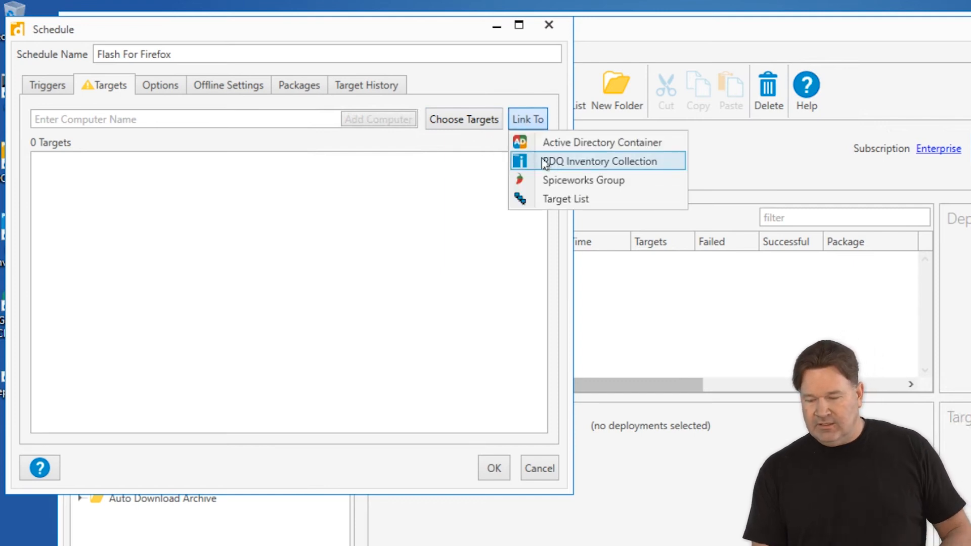
{"action": "left_click", "coordinate": [600, 161]}
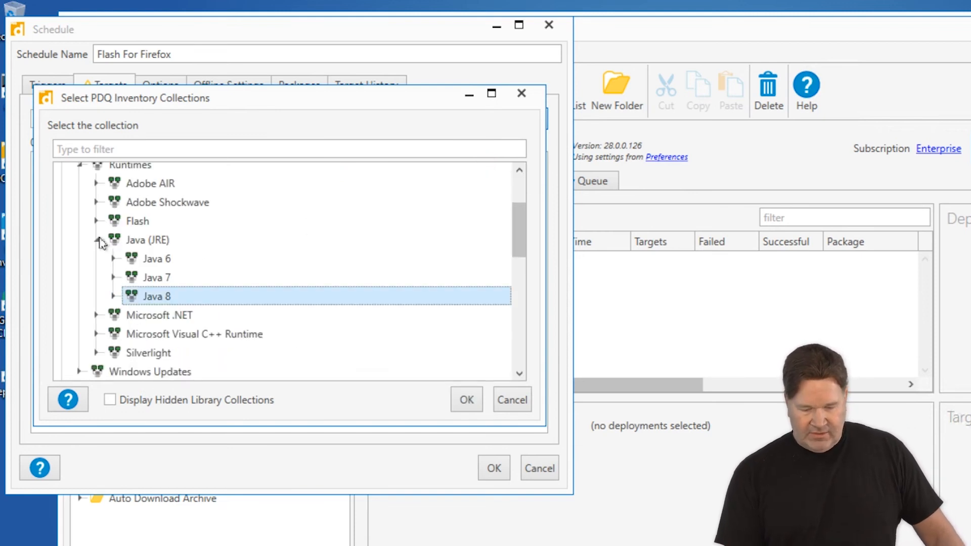
{"action": "left_click", "coordinate": [97, 222]}
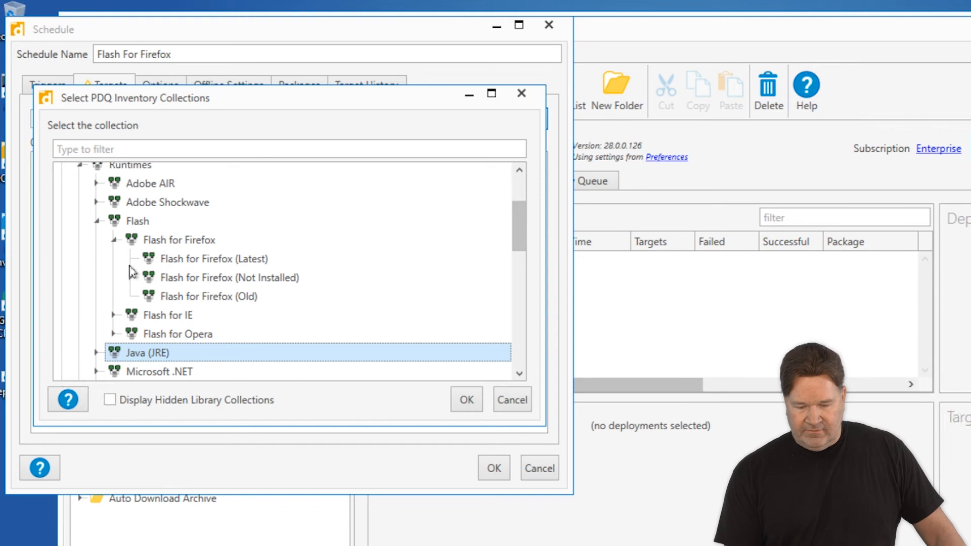
{"action": "left_click", "coordinate": [208, 296]}
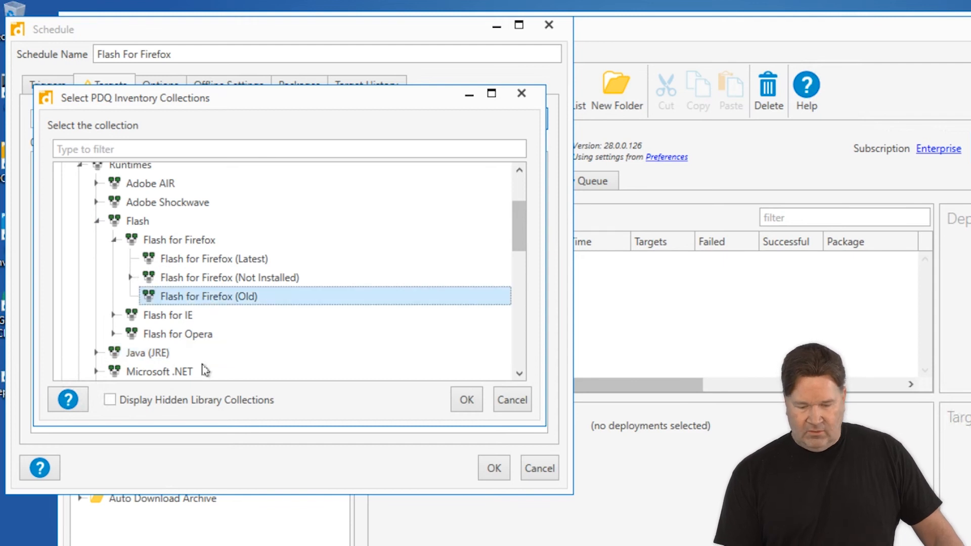
{"action": "left_click", "coordinate": [466, 400]}
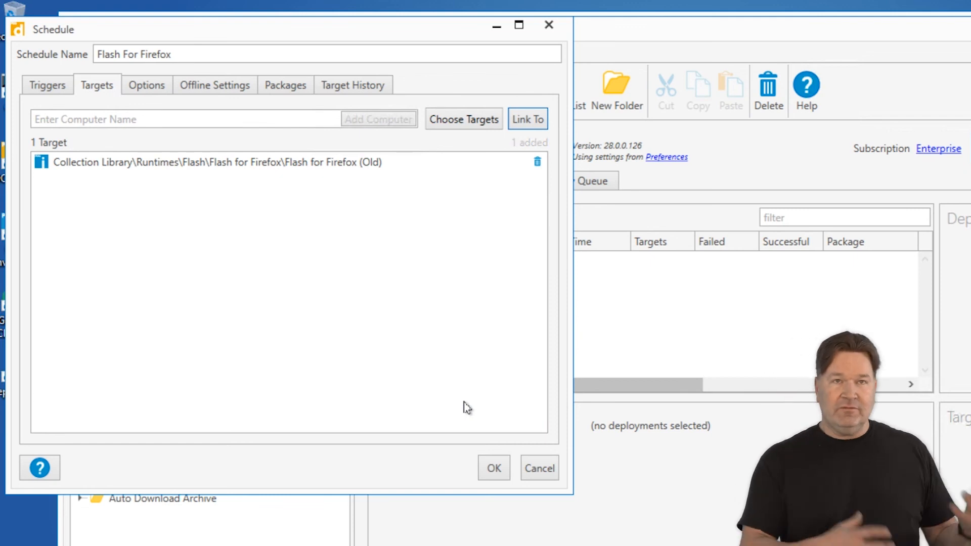
{"action": "mouse_move", "coordinate": [355, 298]}
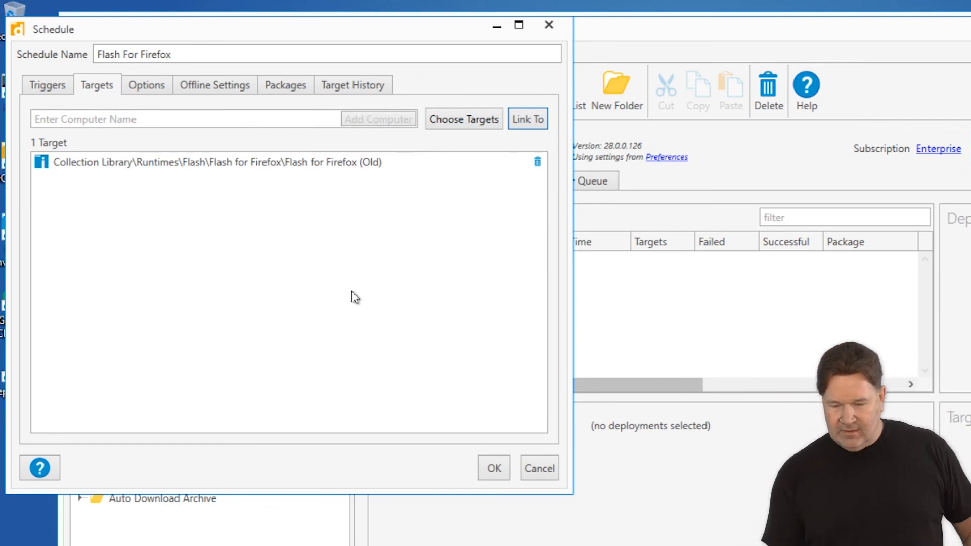
{"action": "left_click", "coordinate": [146, 85]}
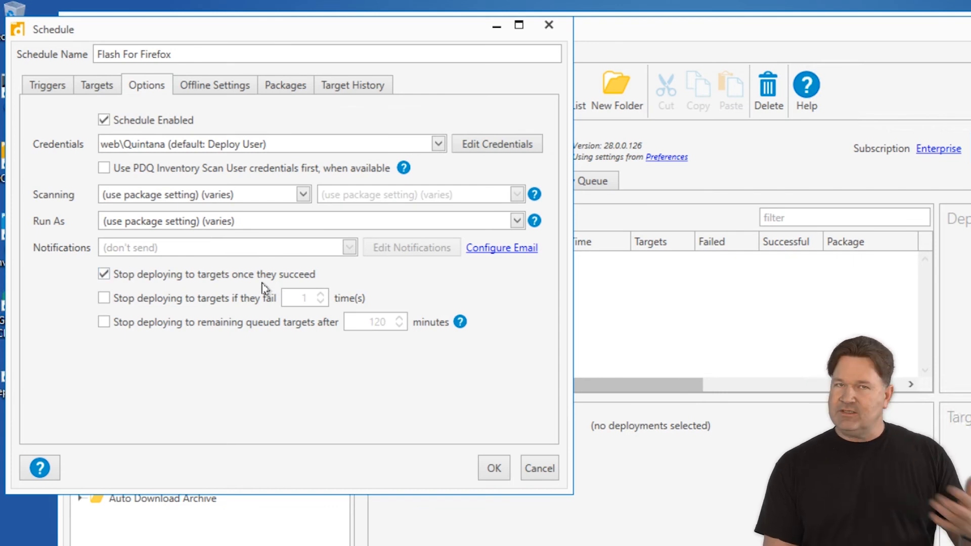
{"action": "mouse_move", "coordinate": [224, 114]}
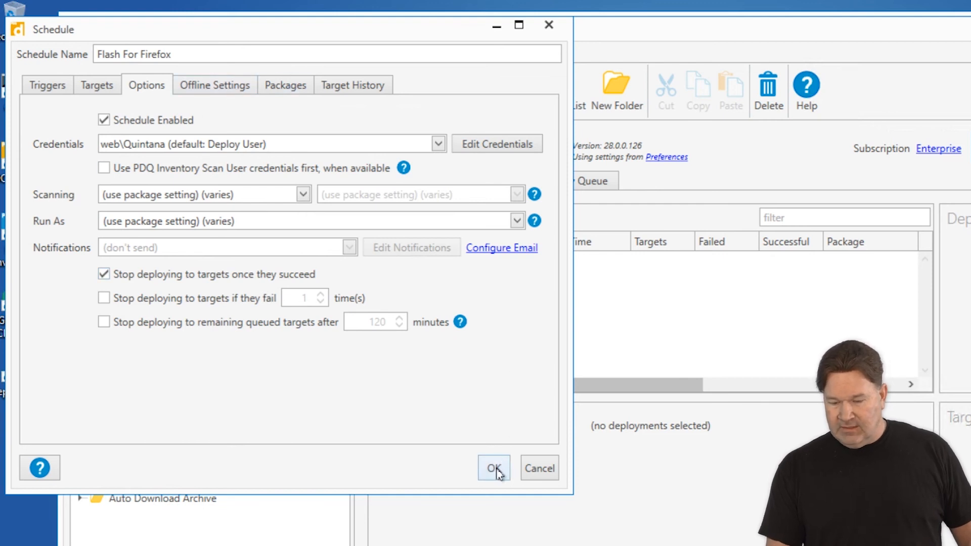
Step: Save the Flash For Firefox schedule with OK
{"action": "left_click", "coordinate": [494, 468]}
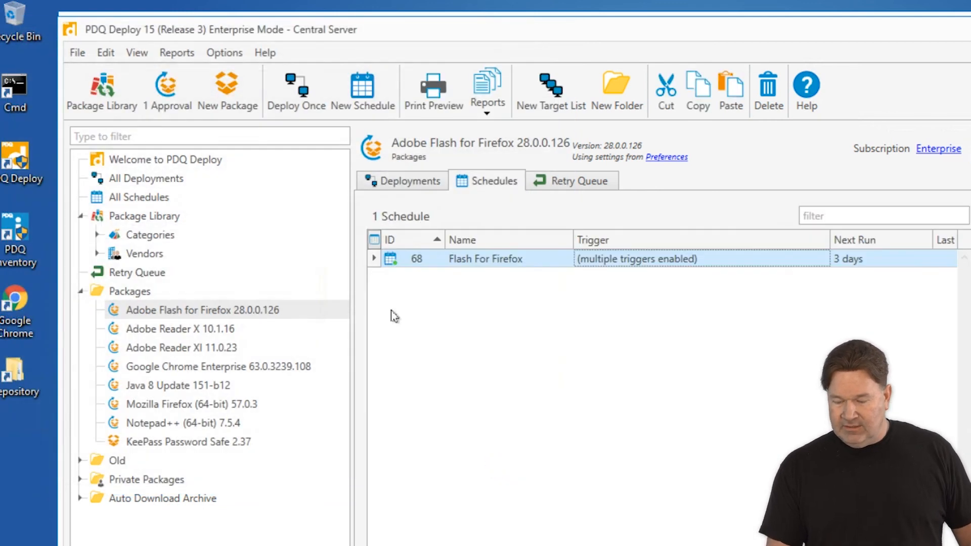
{"action": "mouse_move", "coordinate": [576, 306]}
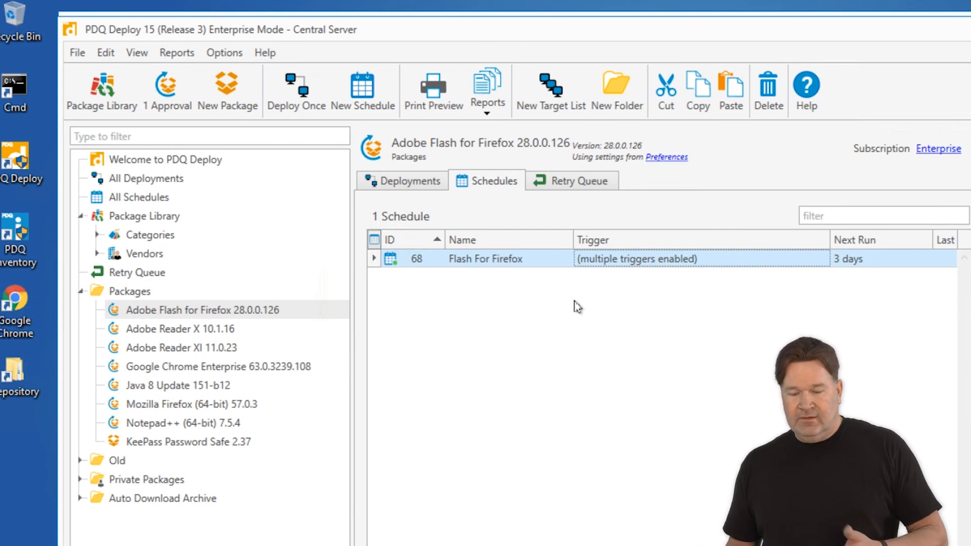